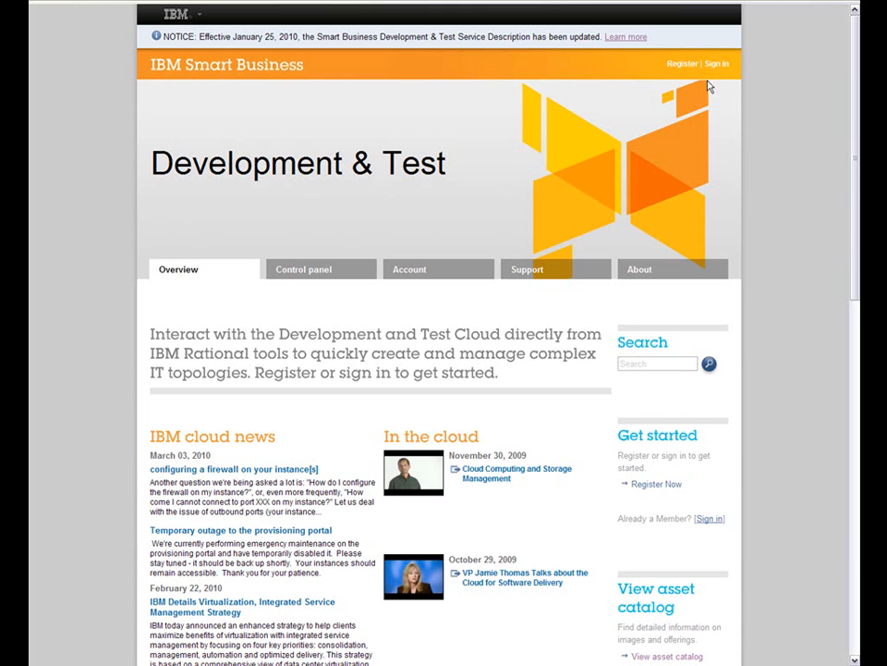
Sign in to the cloud portal with your user ID and password.
click(717, 63)
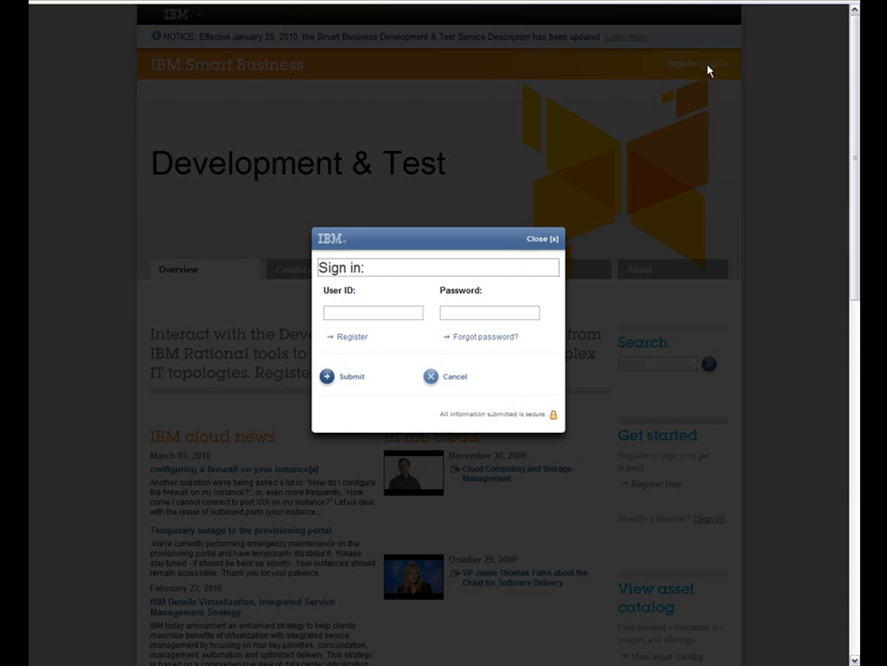
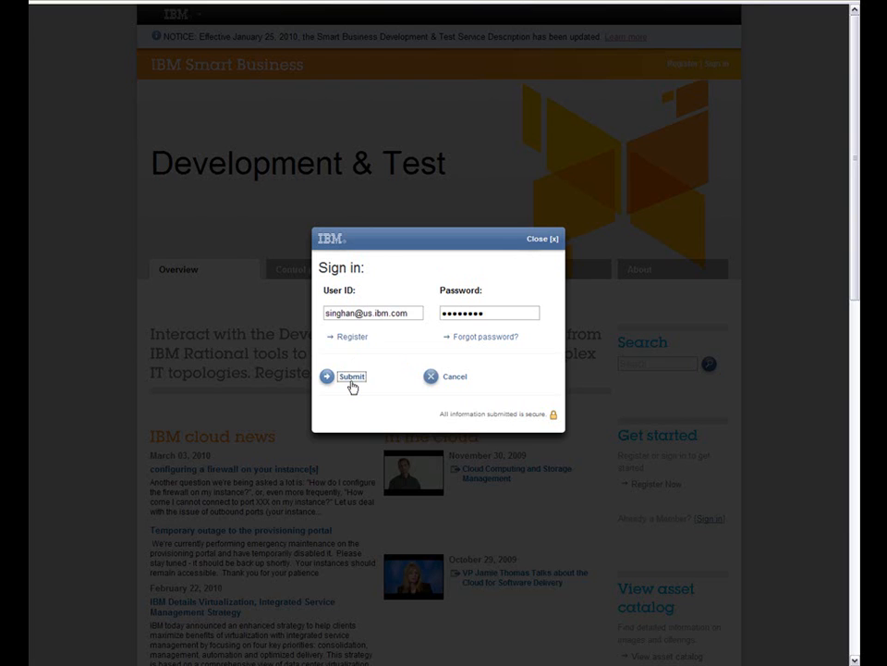
click(351, 376)
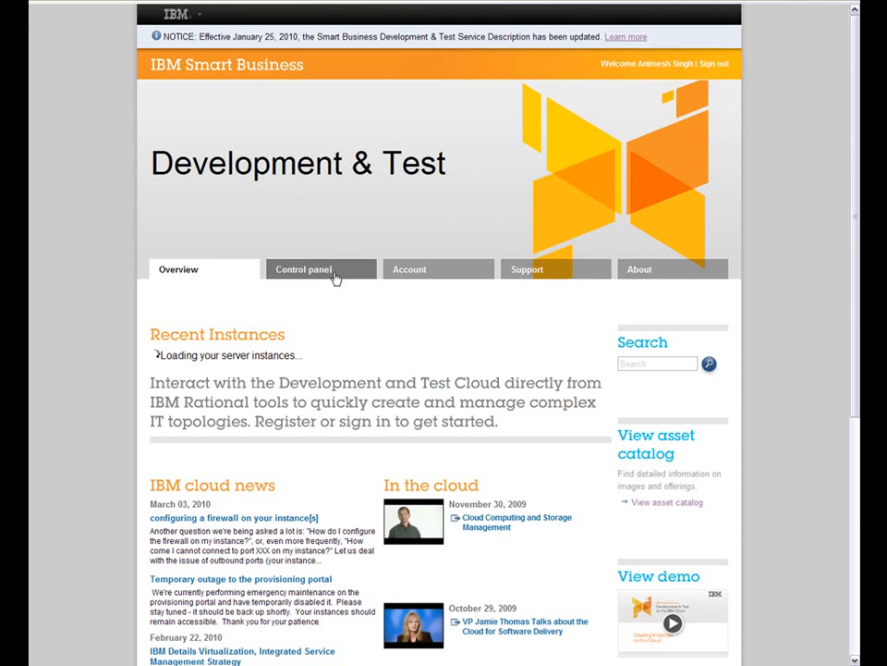
Show the Control panel's list of server instances.
click(303, 269)
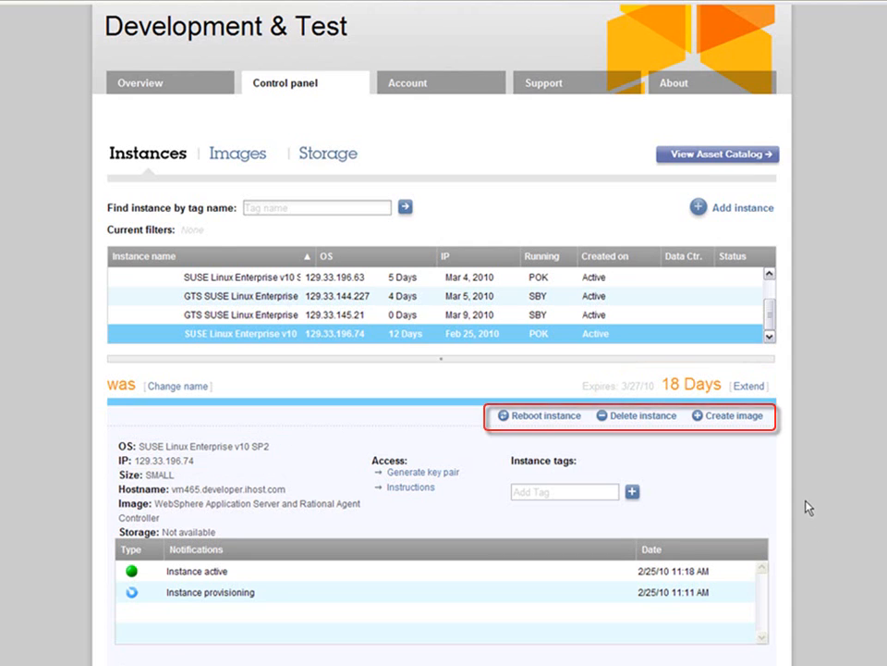
mouse_move(740, 235)
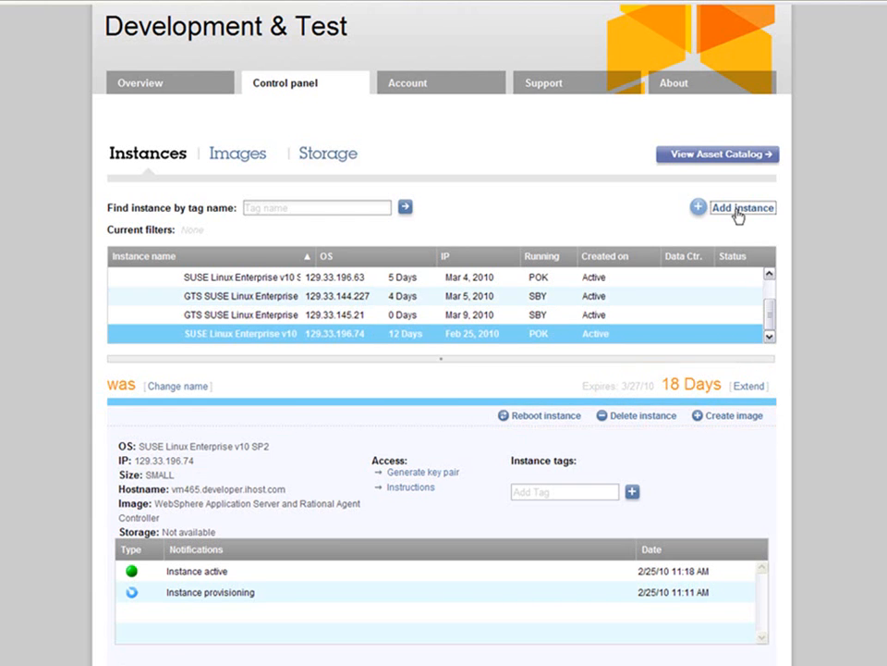
Start a new instance in the US North East: Southbury, CT data center and browse its images.
click(742, 207)
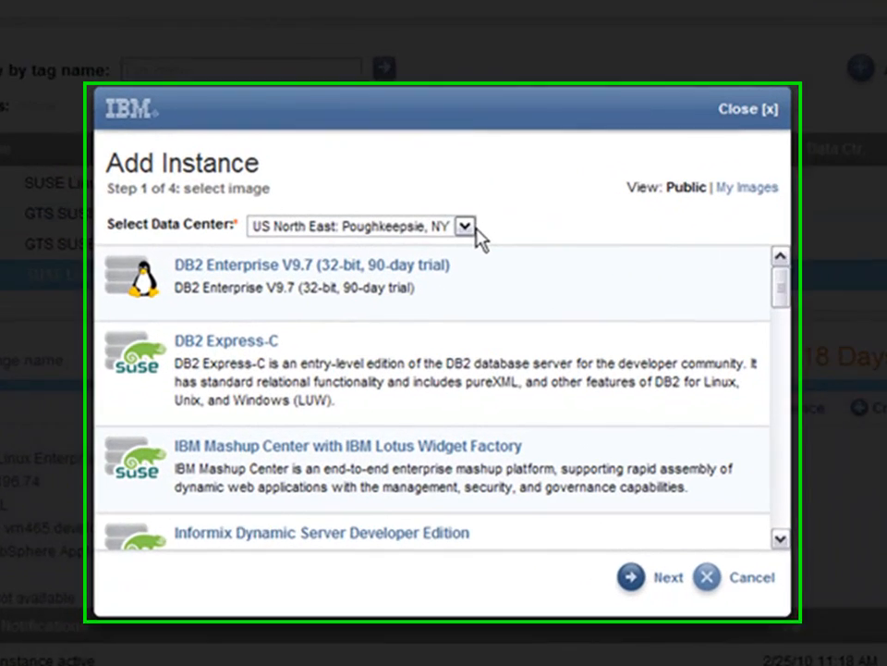
click(466, 226)
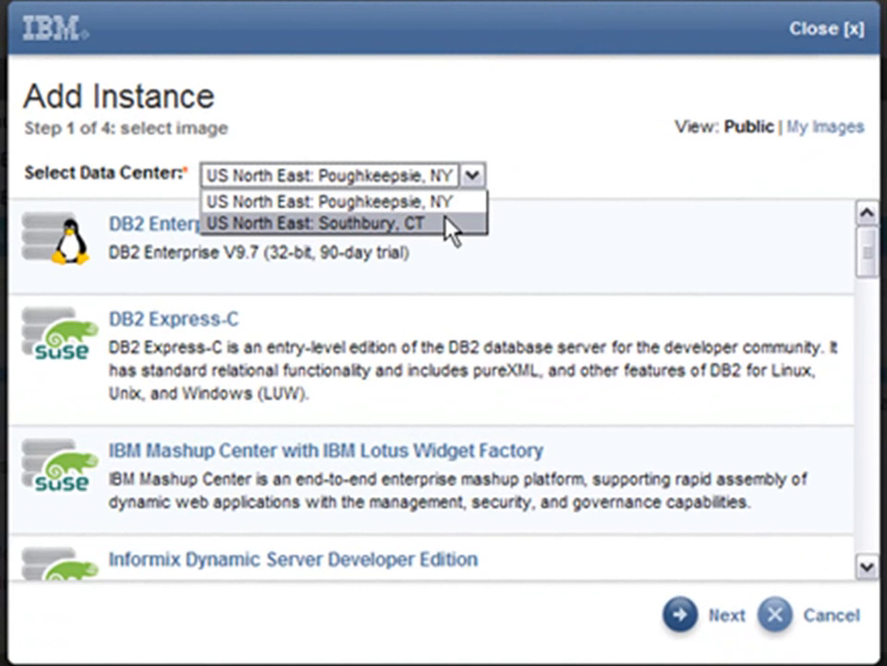
click(319, 223)
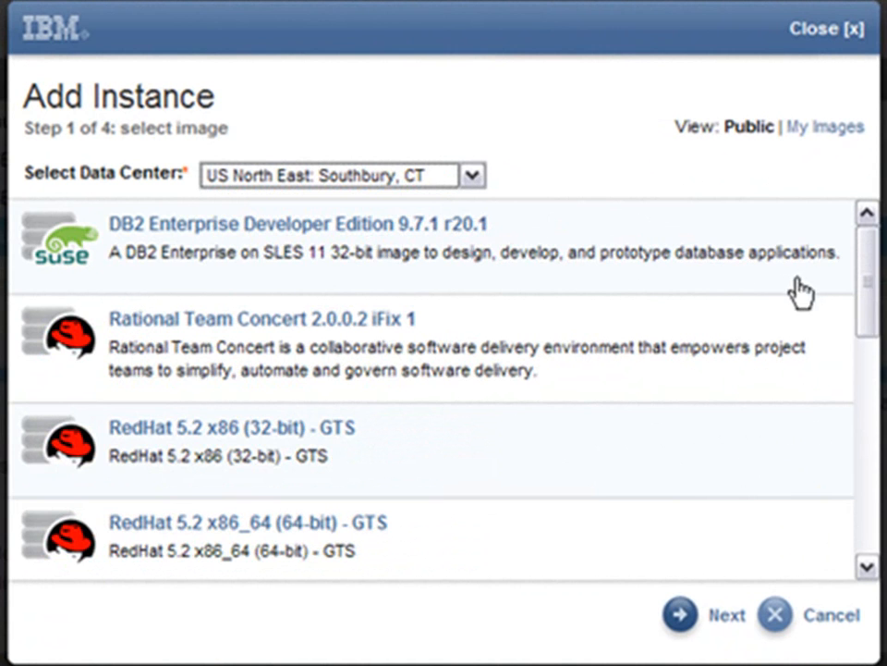
scroll(down, 3)
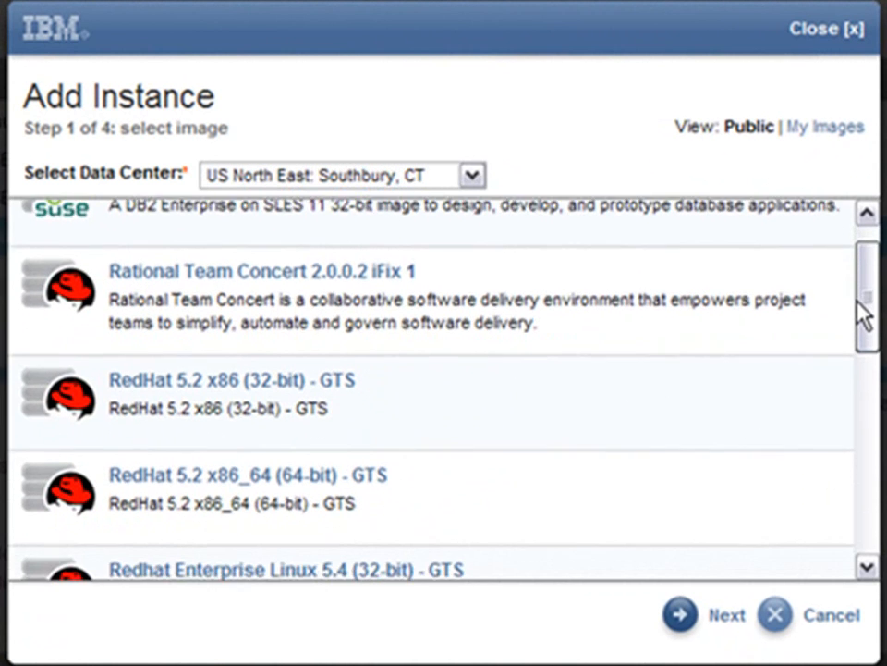
scroll(down, 3)
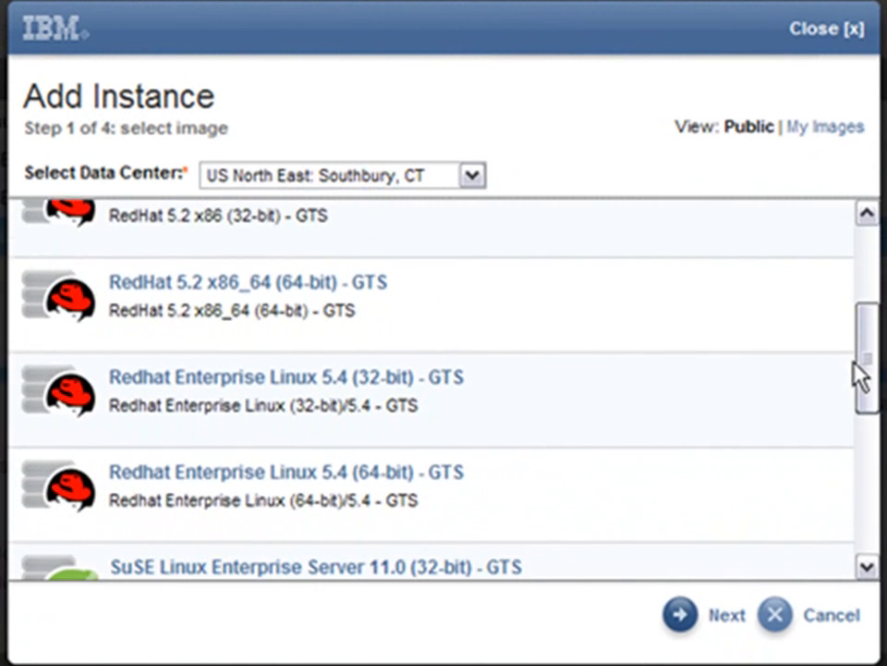
scroll(down, 3)
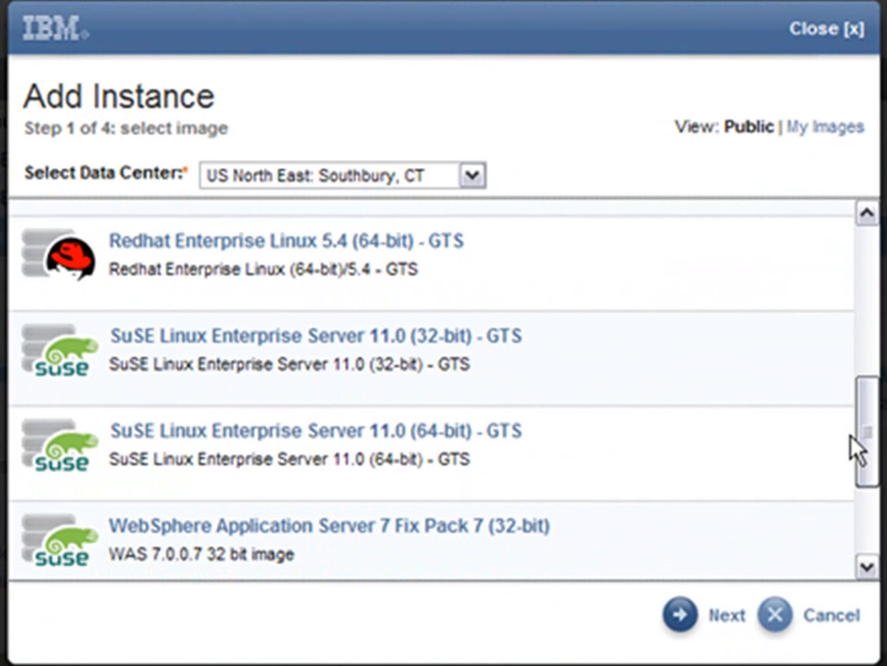
scroll(down, 3)
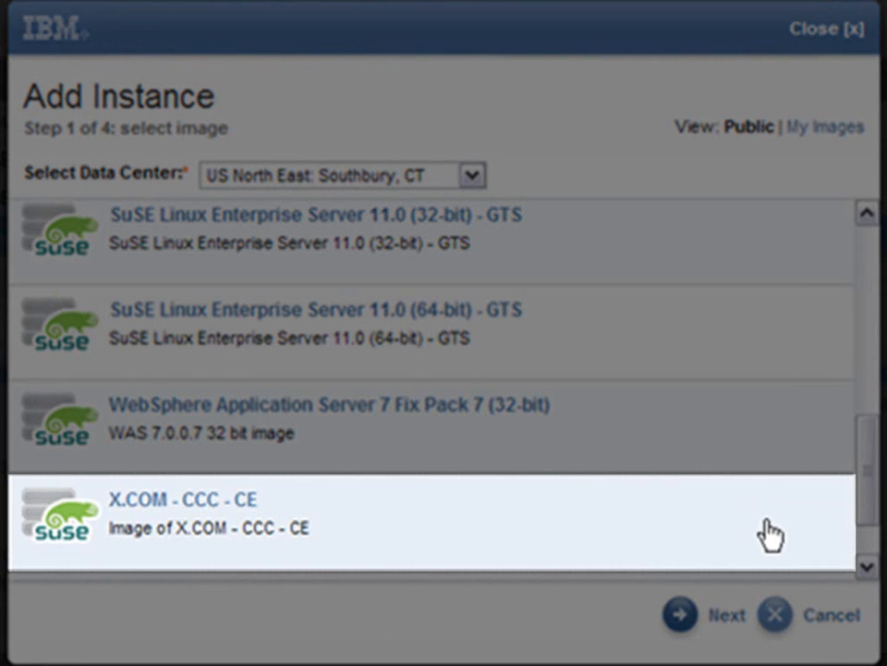
mouse_move(733, 624)
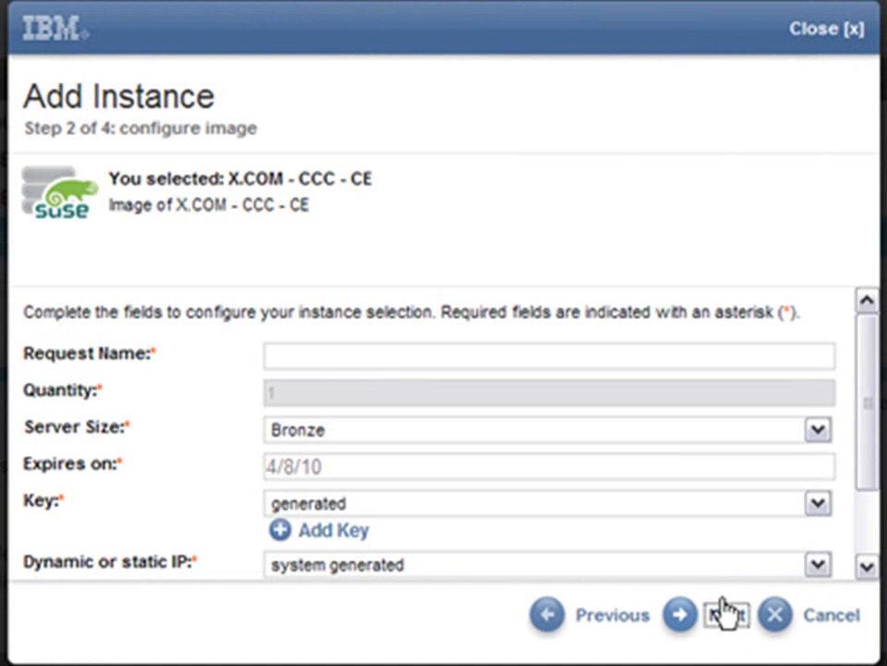
mouse_move(638, 420)
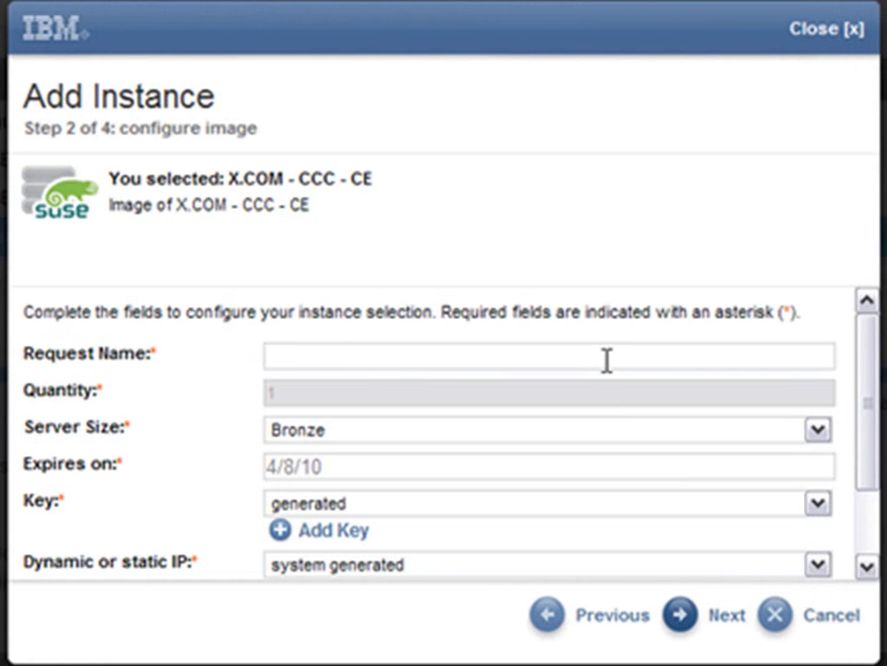
Name the request 'Paypal Adaptive Payment Sample' with default settings and continue to verification.
text(Paypal Adaptive Payment)
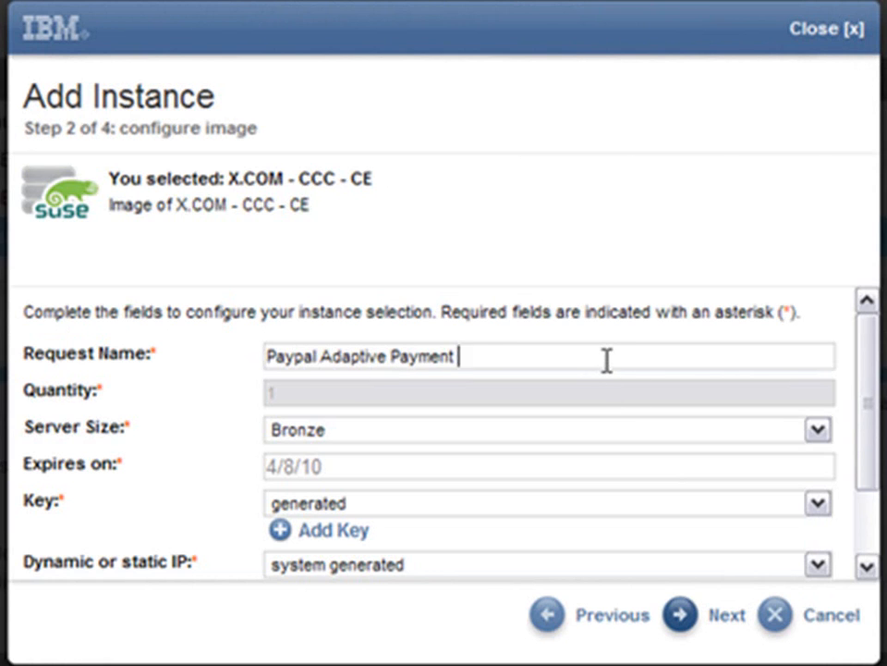
click(817, 382)
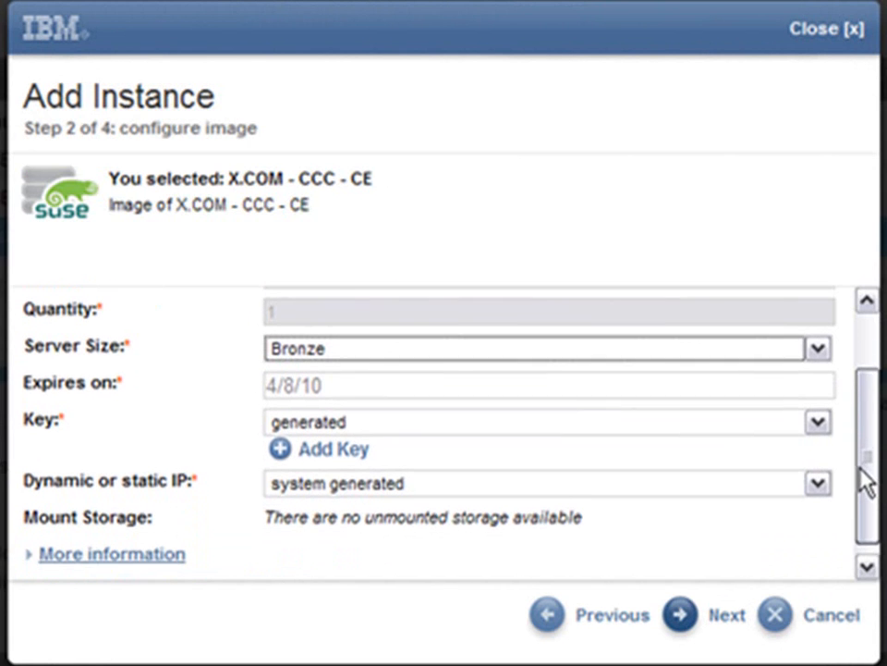
click(725, 615)
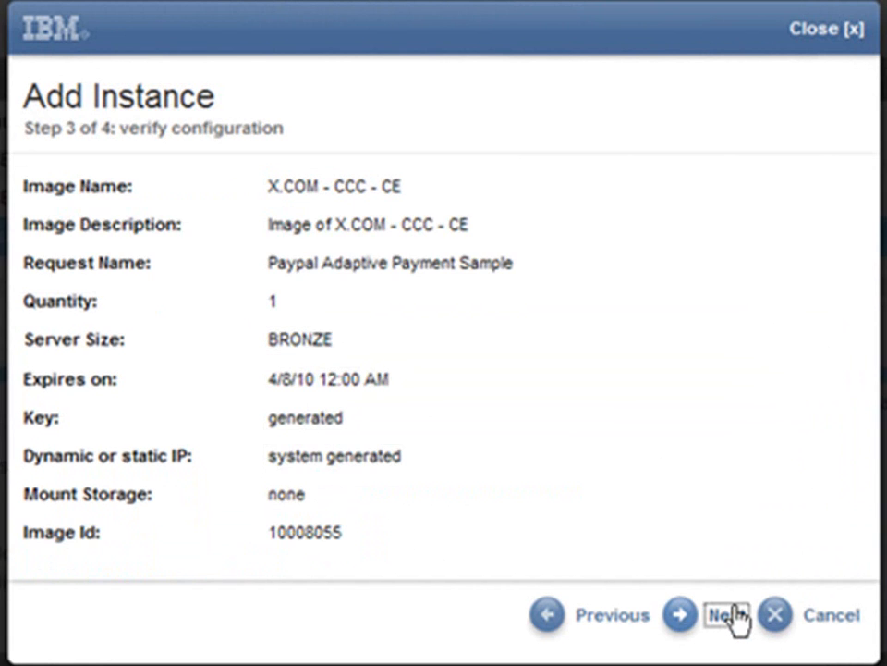
Accept the terms and conditions and submit the new instance request.
click(680, 614)
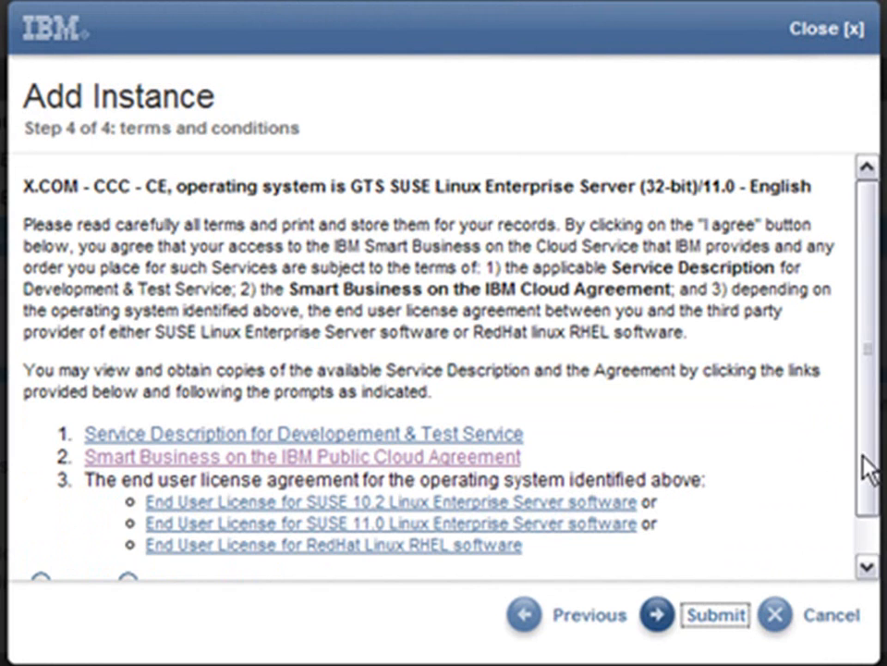
scroll(down, 3)
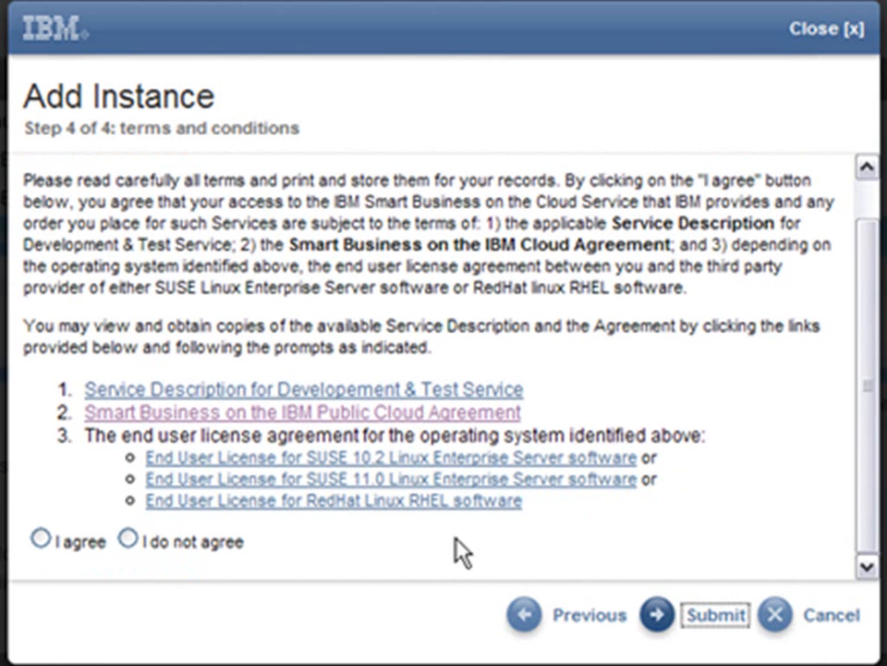
click(39, 540)
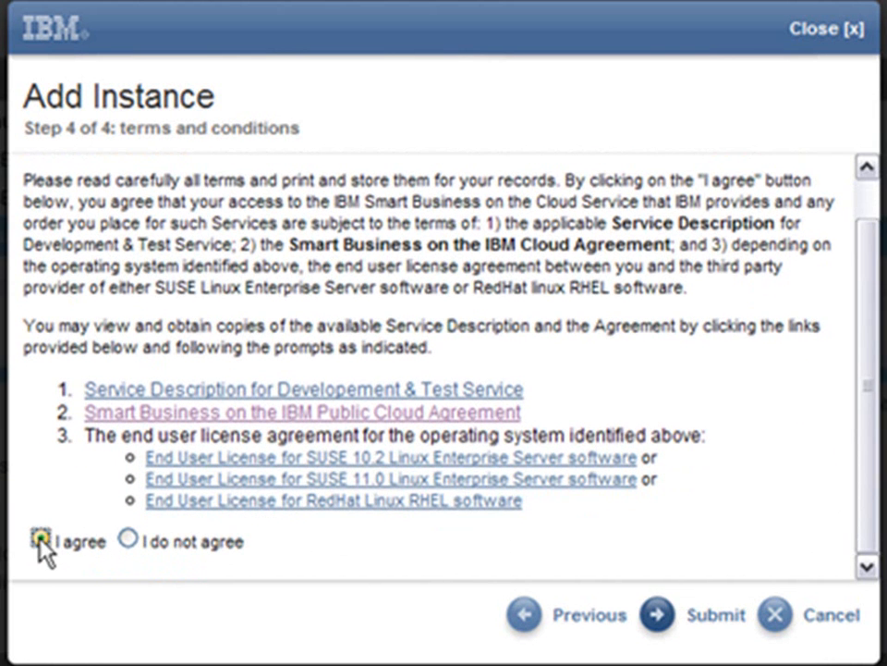
click(40, 541)
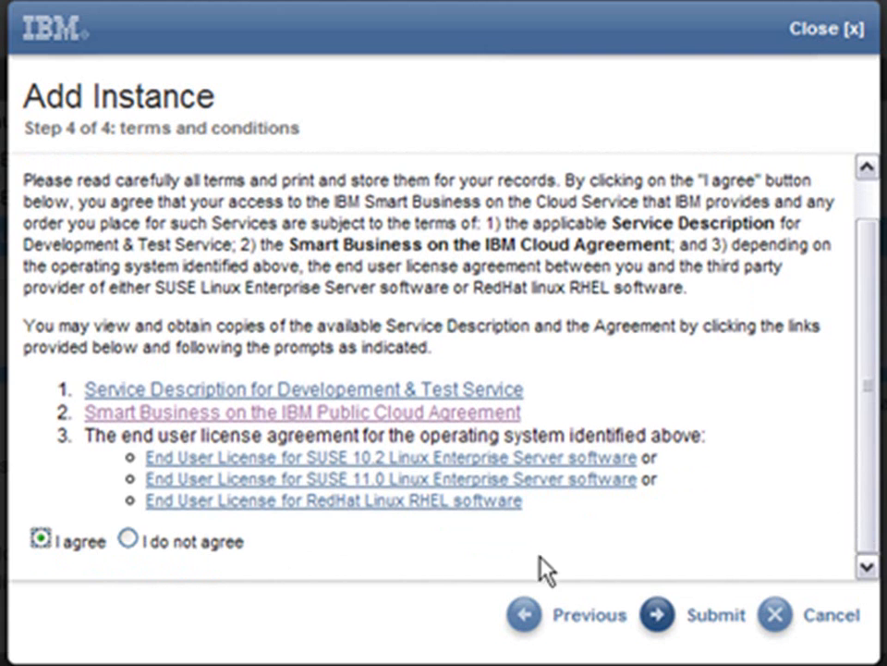
click(715, 615)
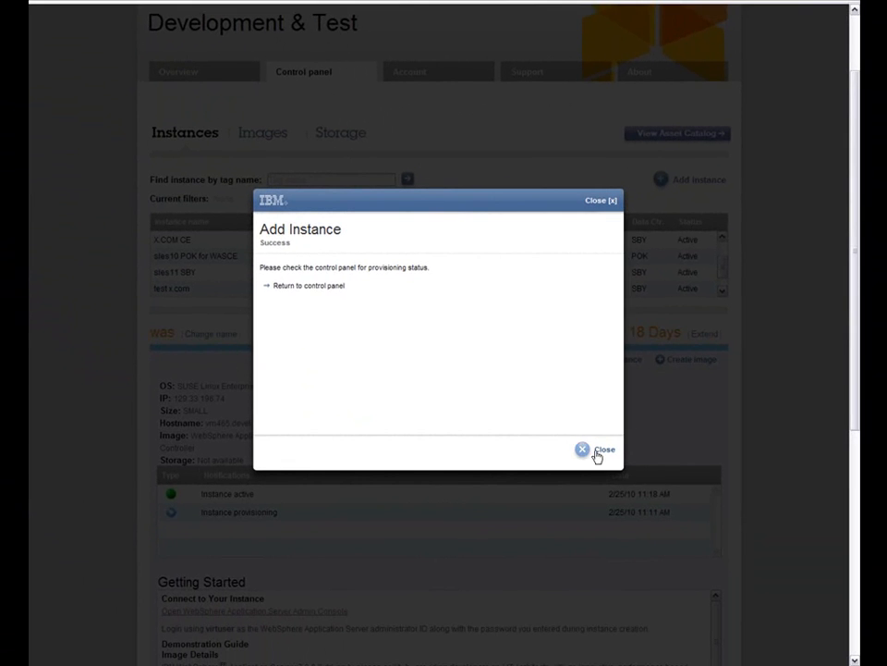
Close the success dialog and read the Paypal instance's details and Getting Started notes.
click(599, 451)
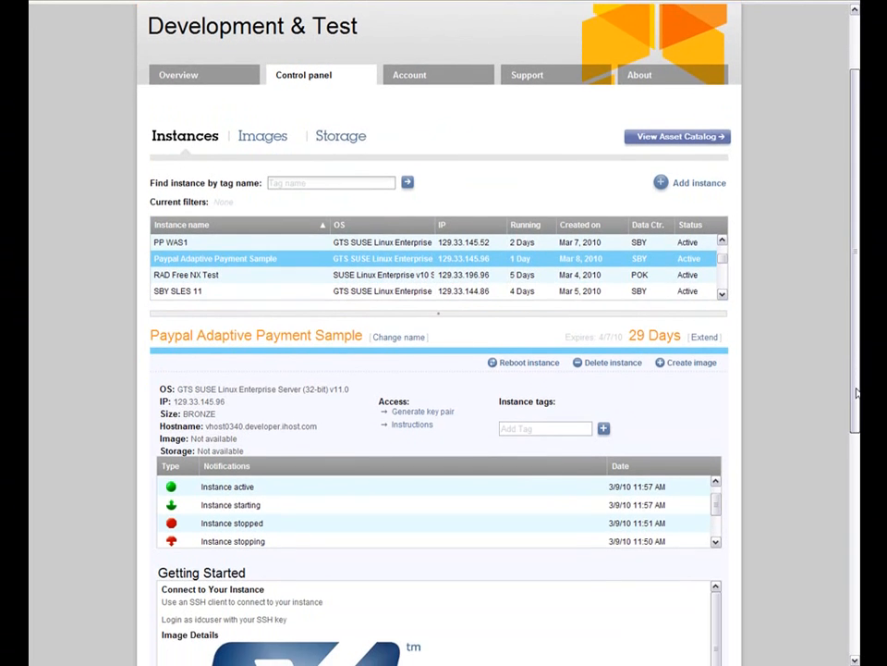
scroll(down, 3)
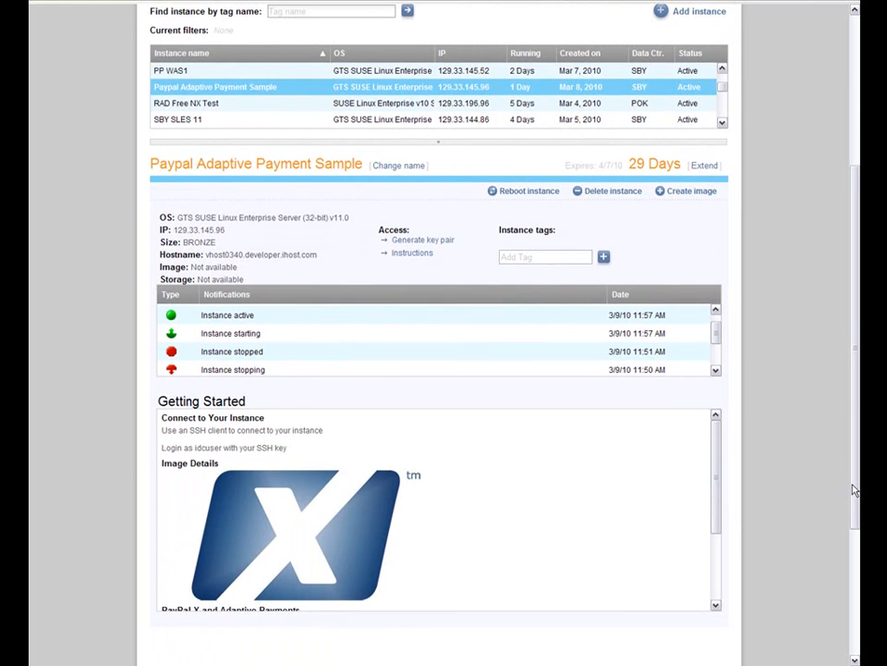
scroll(down, 3)
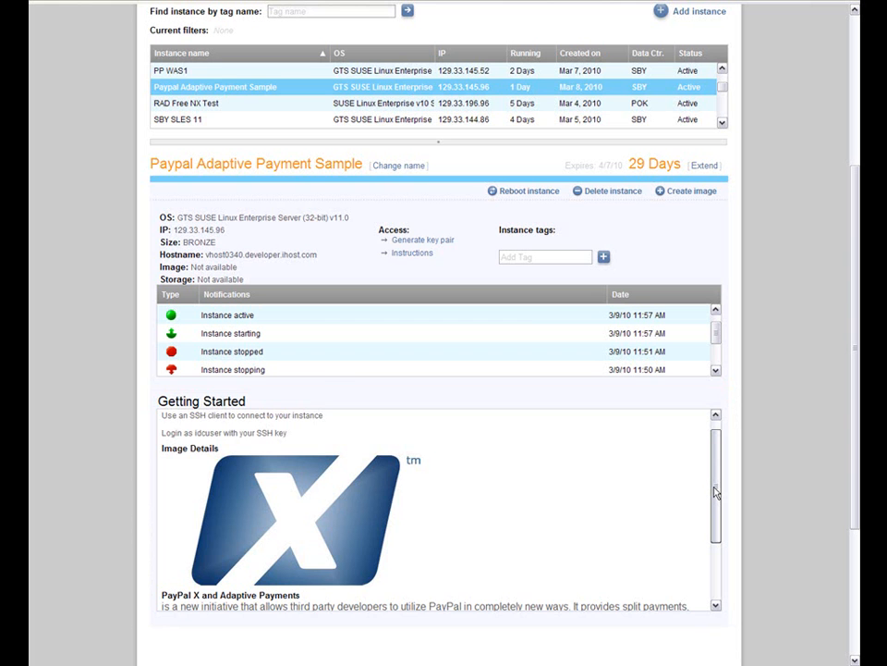
scroll(down, 3)
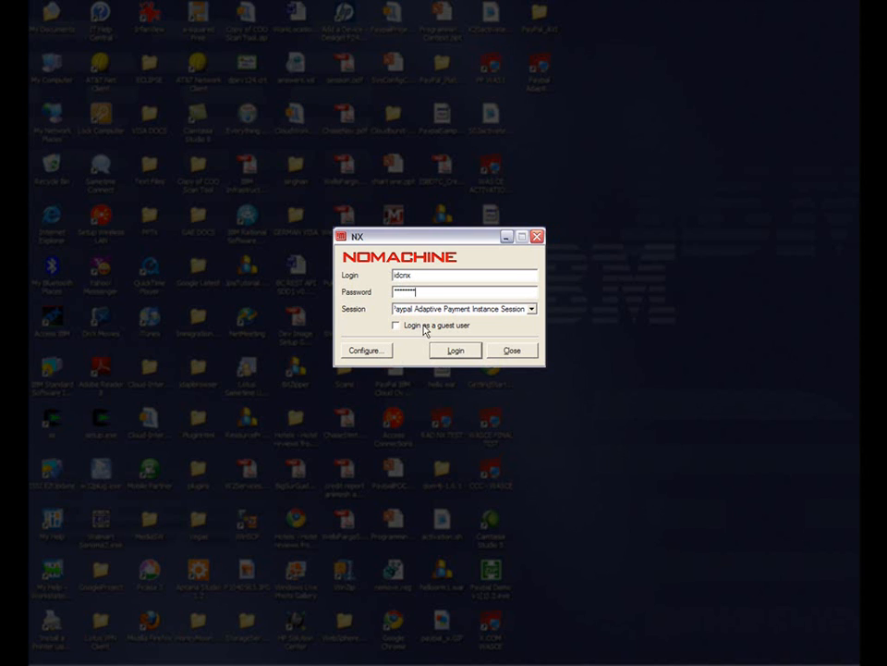
Log in to the Paypal Adaptive Payment Instance Session and close the Computer menu.
click(455, 350)
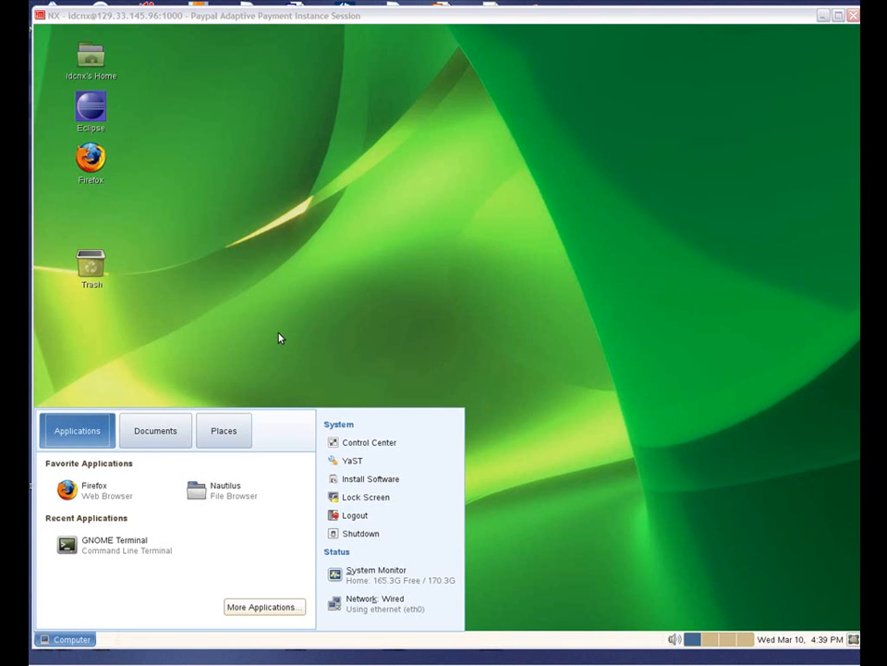
click(208, 269)
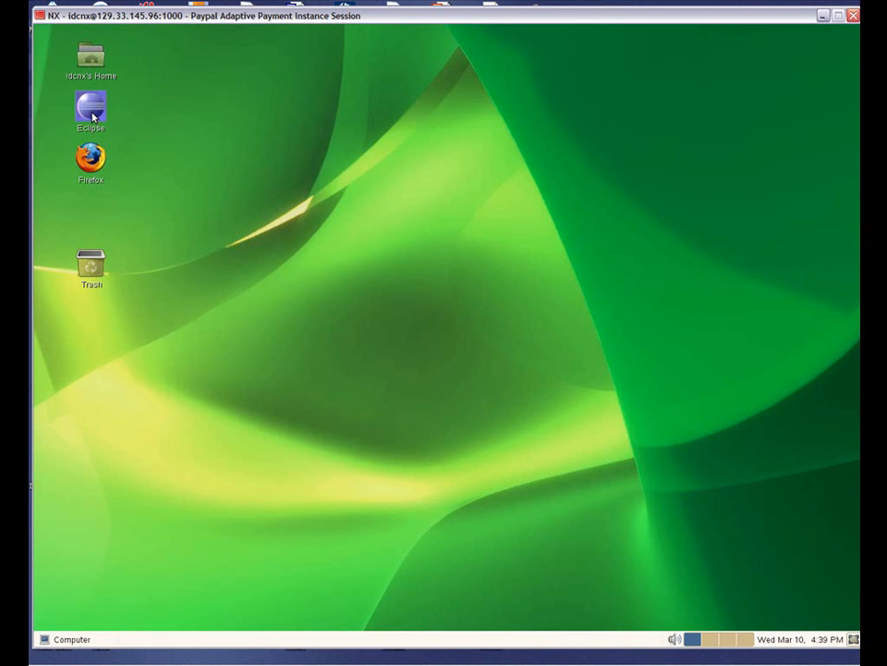
Launch Eclipse and open PurchaseTrip.java from the com.ibm.sample.flight package.
double_click(91, 106)
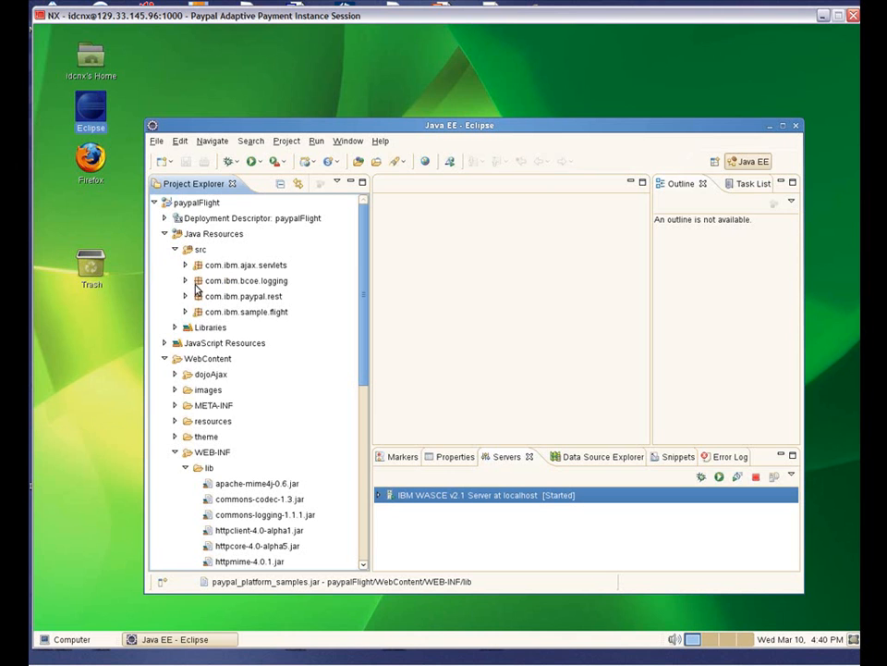
click(184, 311)
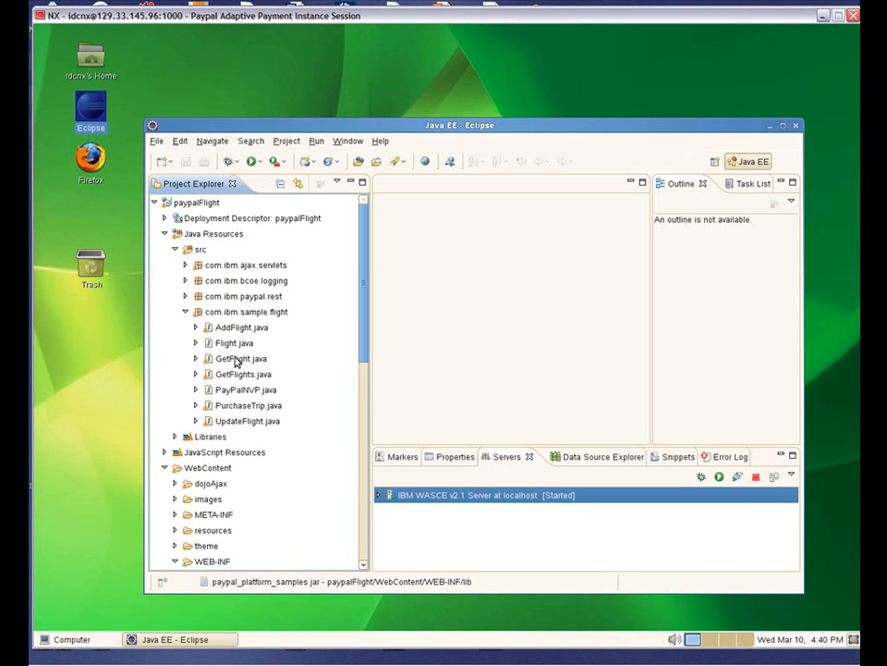
click(234, 343)
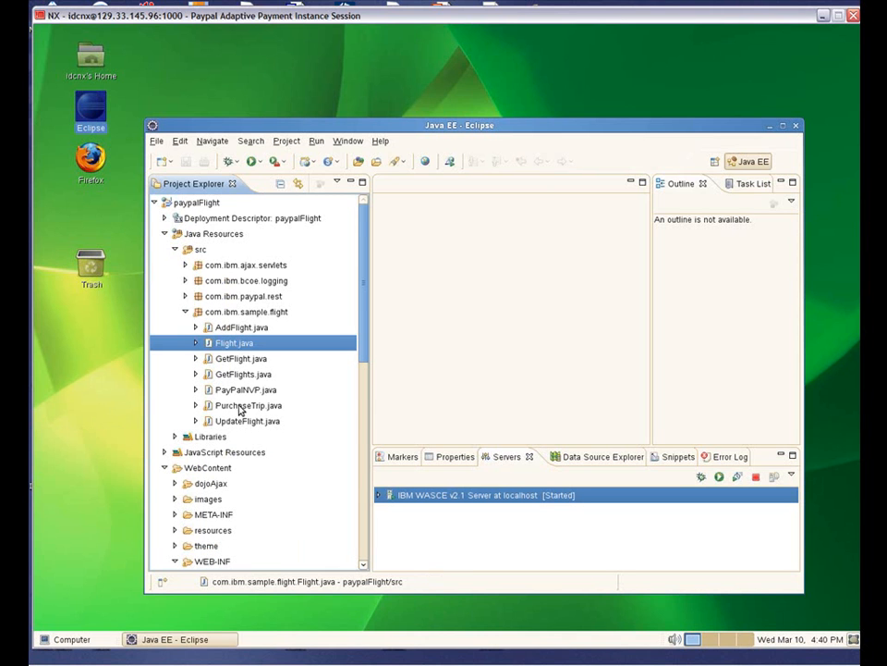
double_click(247, 405)
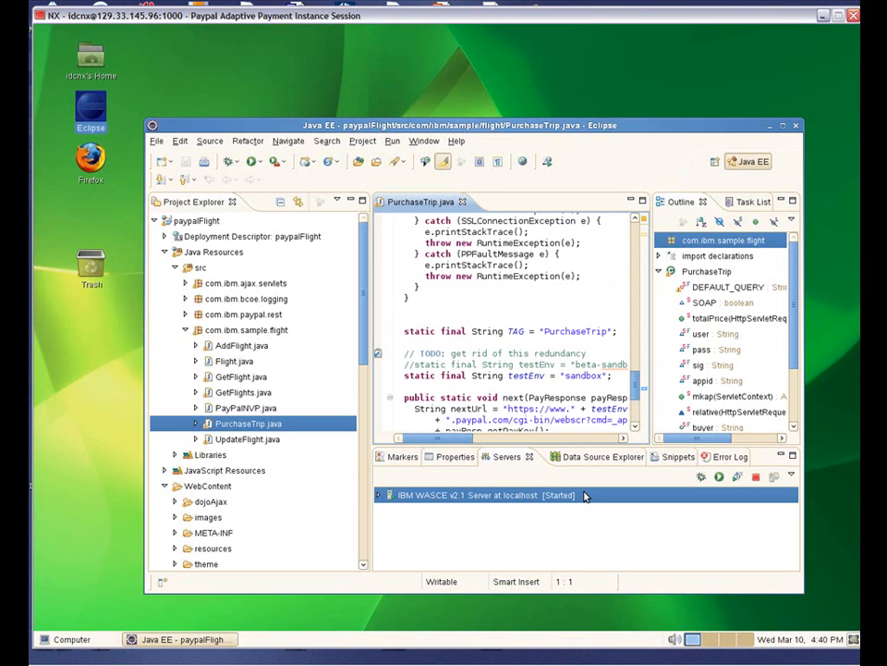
Choose an action on the WASCE server and copy the instance's IP address.
right_click(485, 495)
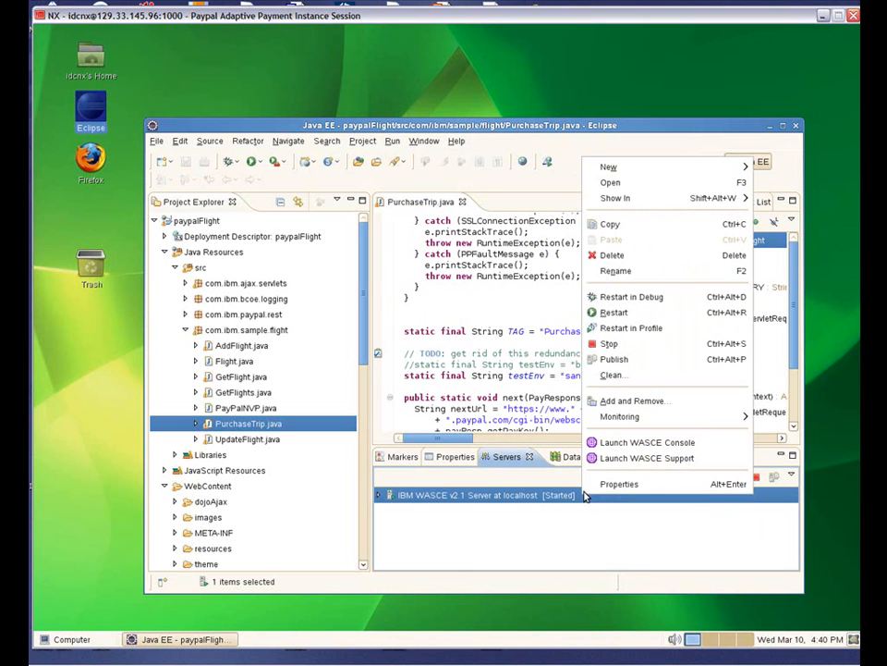
click(633, 400)
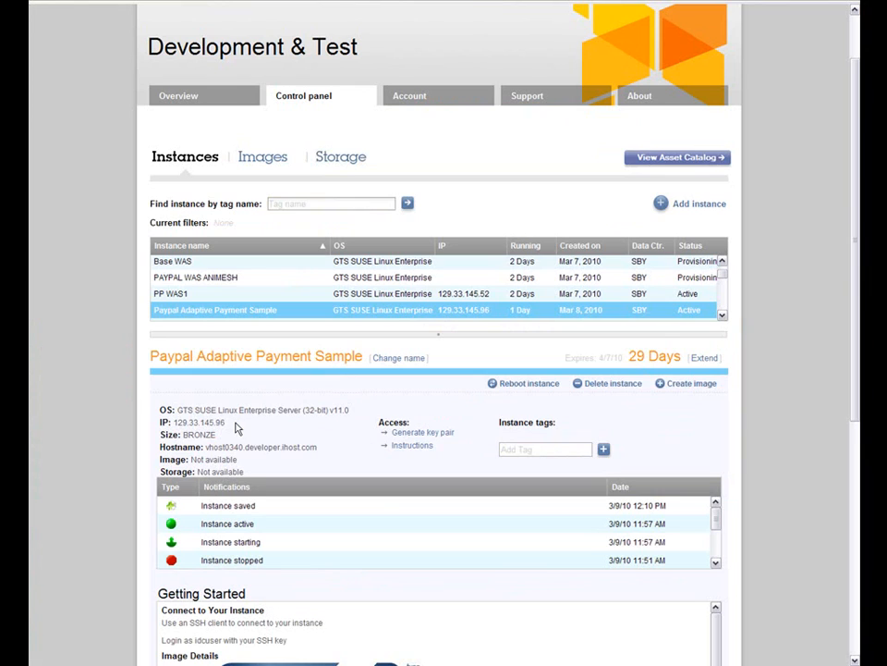
double_click(198, 421)
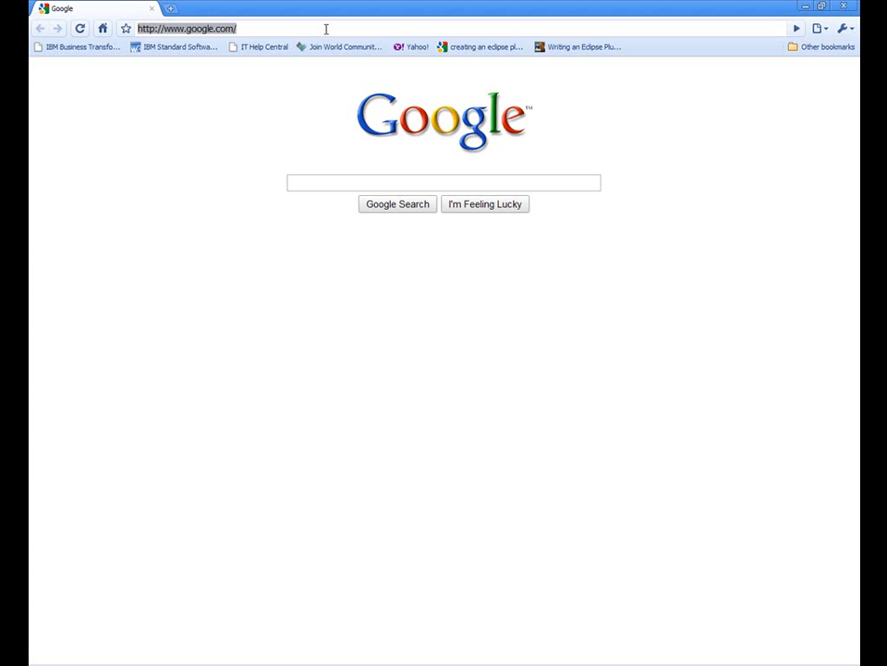
Open 129.33.145.96:8080/paypalFlight and view March 17, 2010 in the calendar.
text(129.33.145.96:8080/paypalFlight)
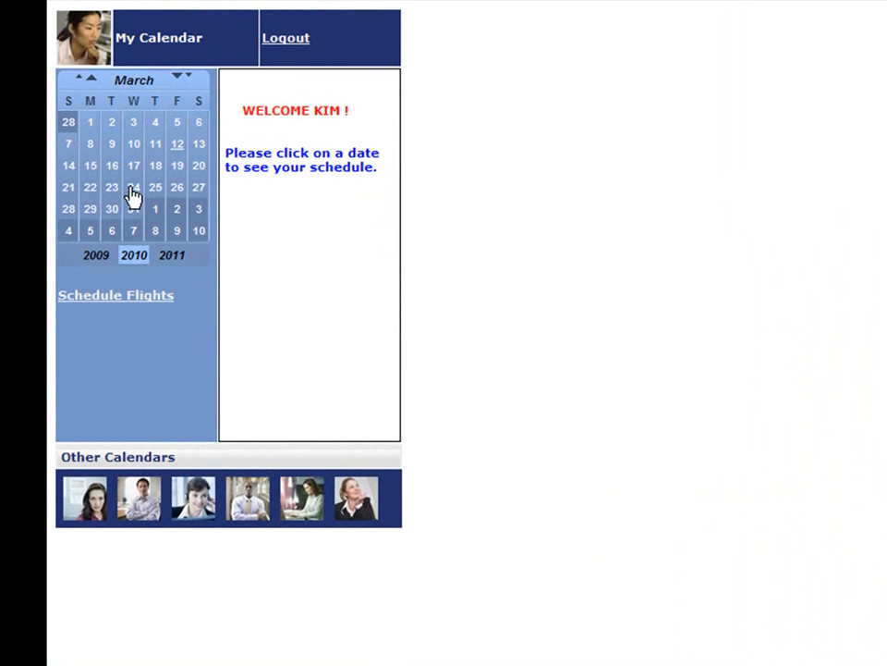
click(134, 165)
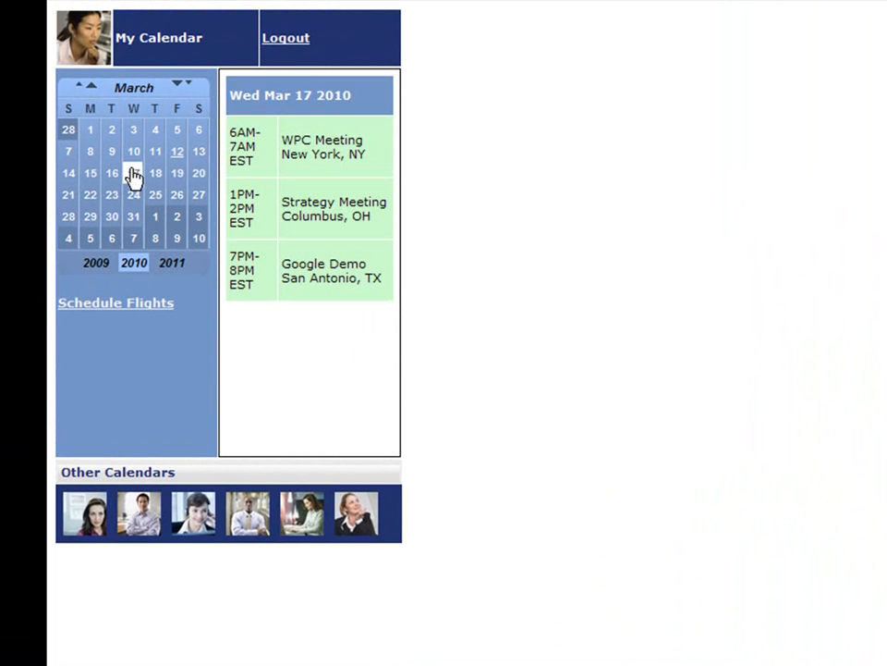
click(133, 173)
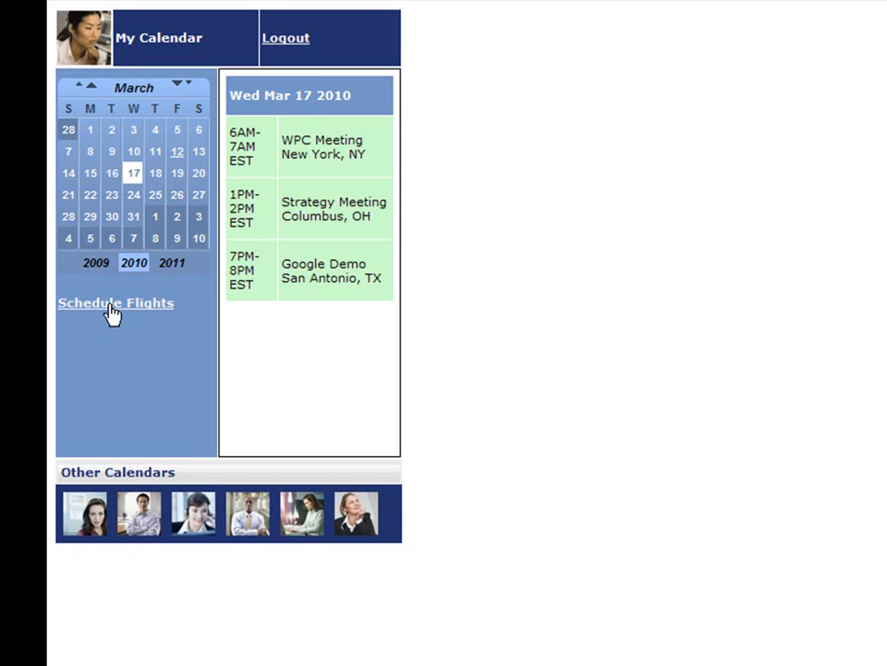
Schedule and book the SFO/ORD round trip, then buy it with PayPal.
click(114, 302)
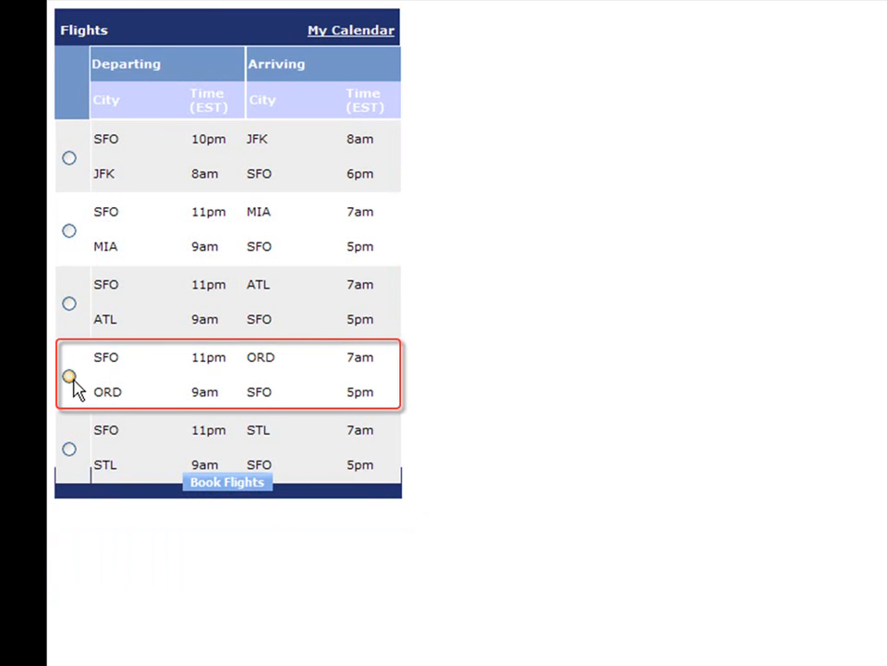
click(69, 376)
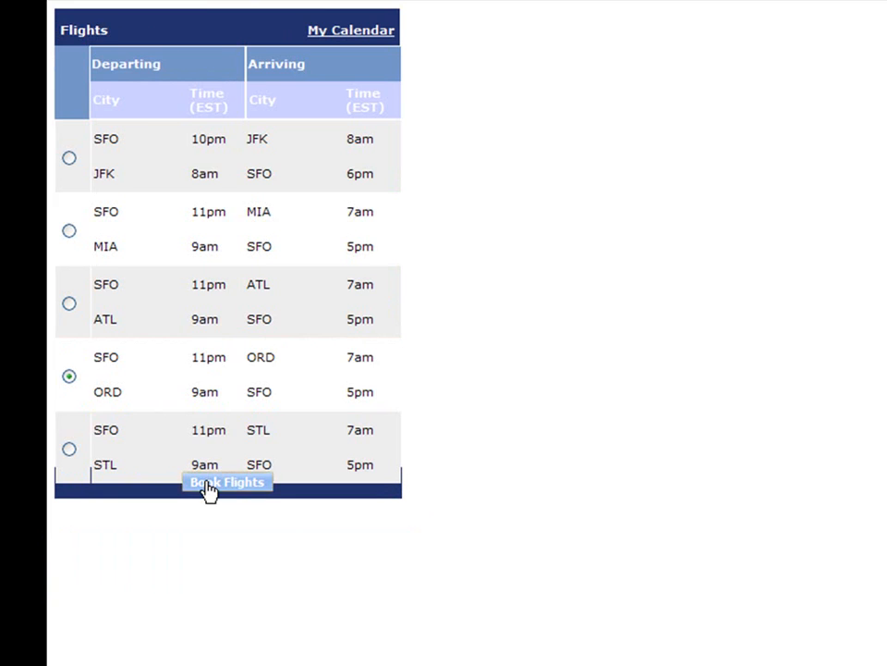
click(226, 482)
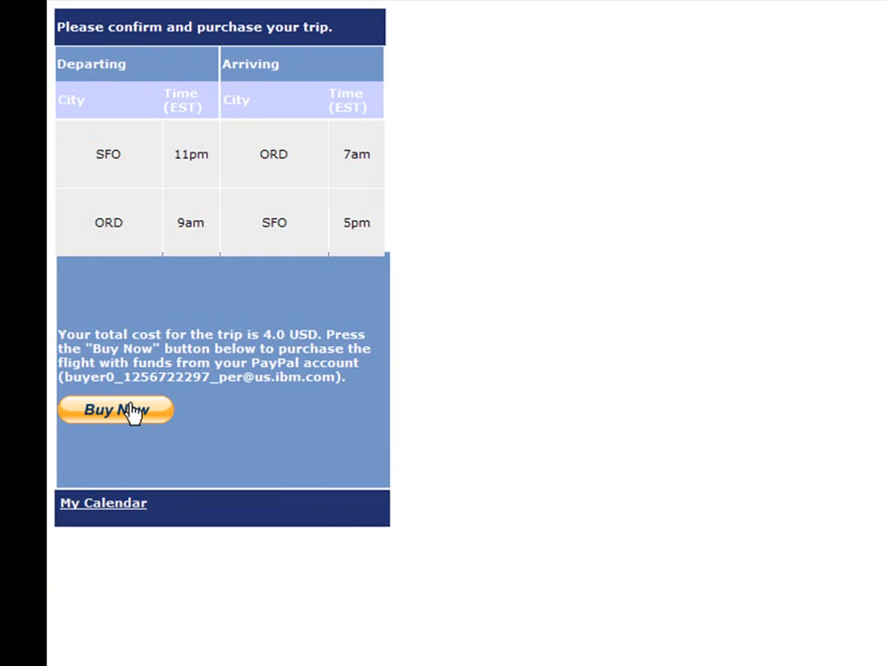
click(115, 410)
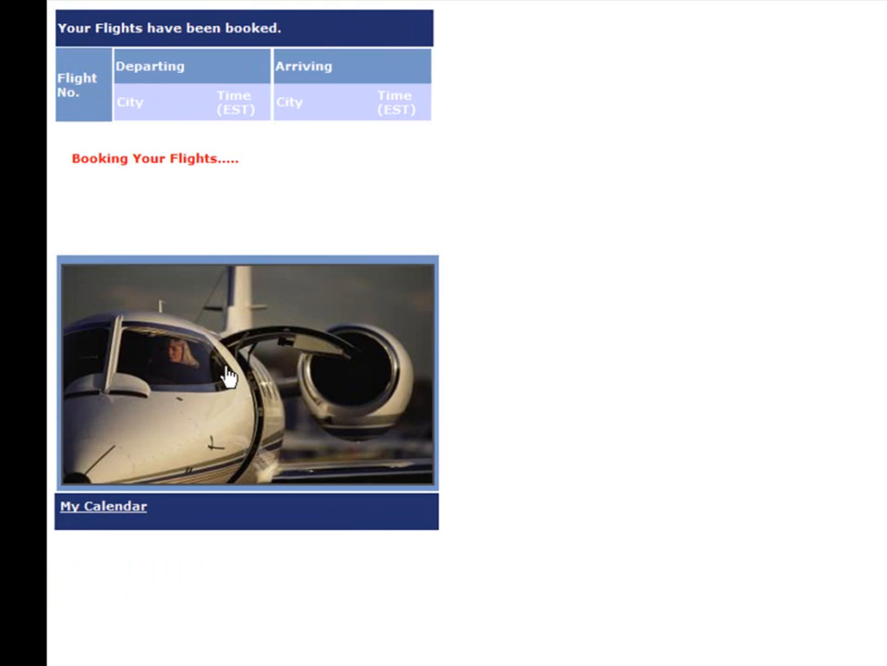